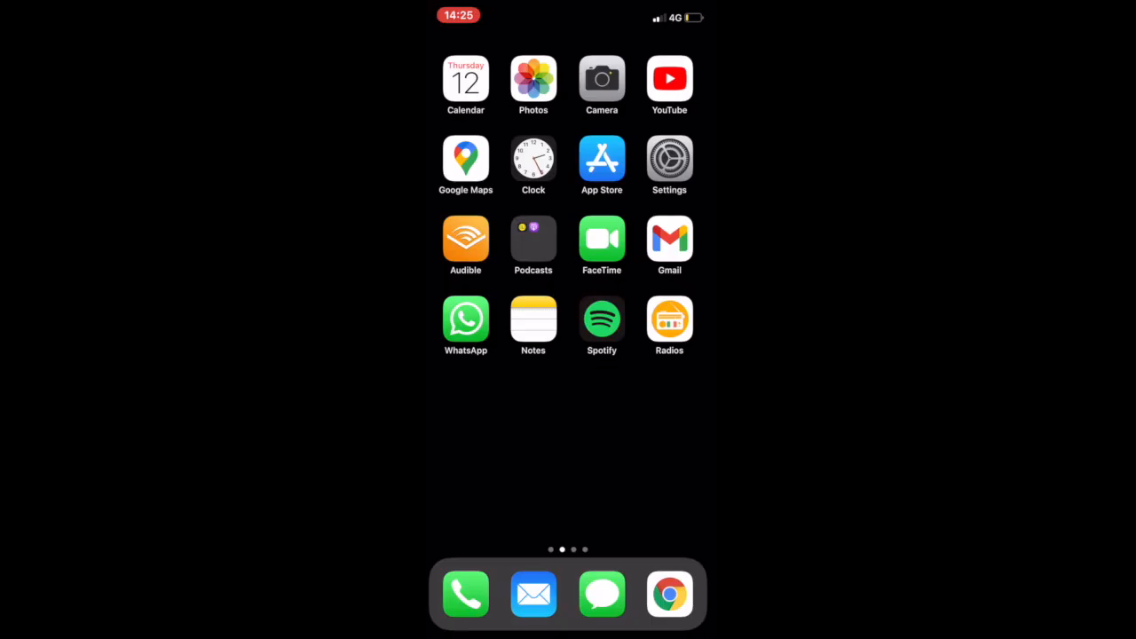
Launch the browser showing the St Aidan's Community School VSware login page
left_click(669, 592)
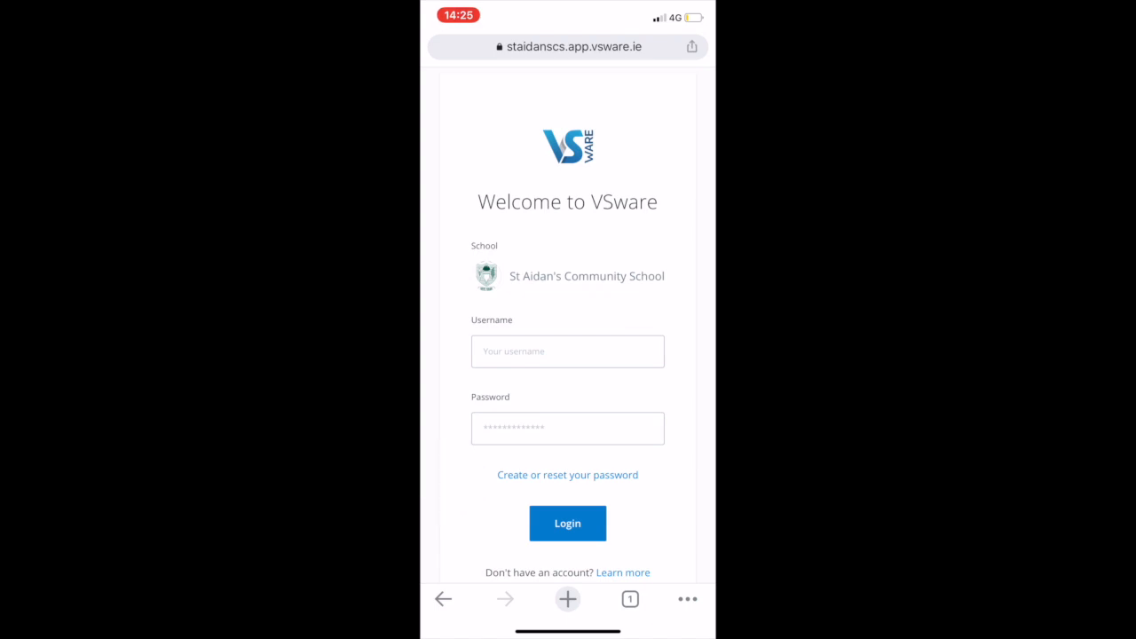
Request an SMS reset code for the username (ending 'rent') with the last four phone digits
left_click(568, 474)
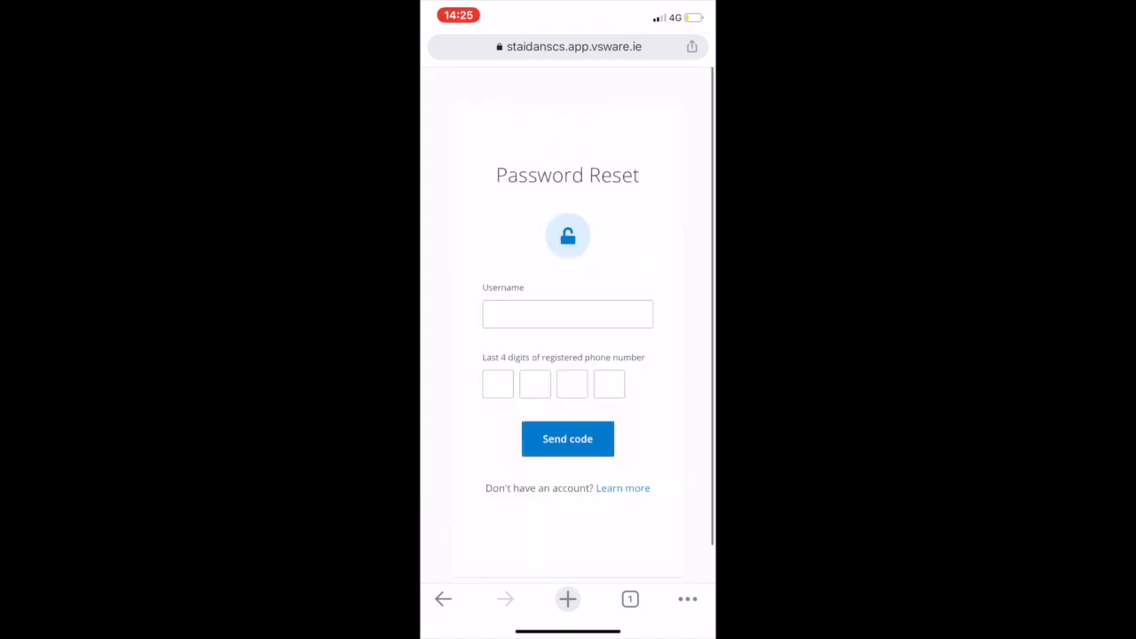
left_click(568, 312)
type("xpa")
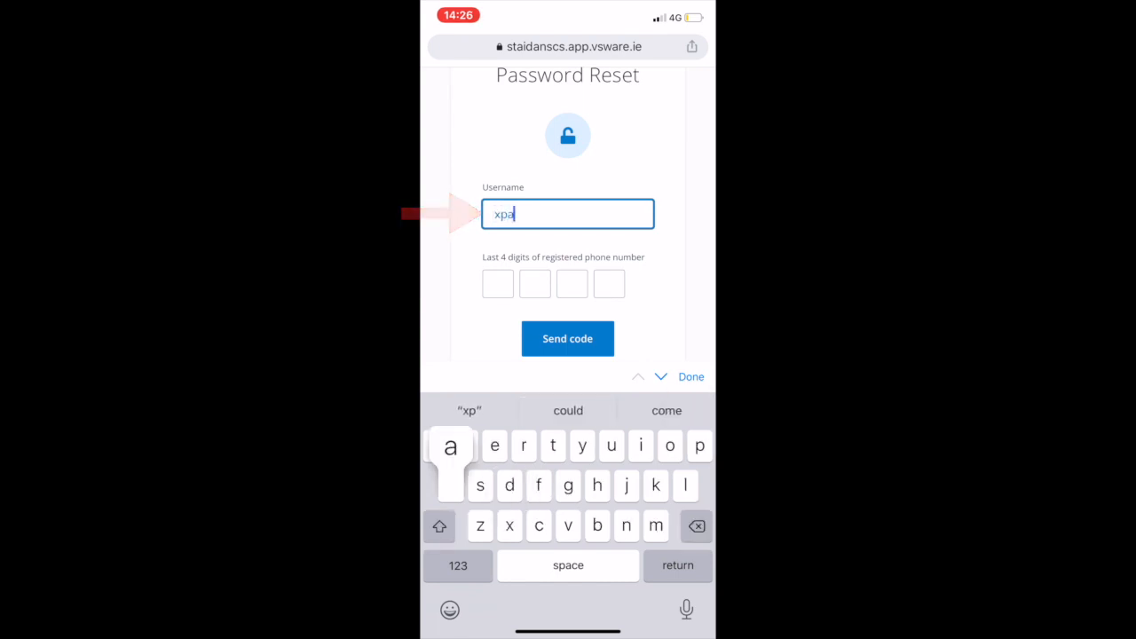
type("rent")
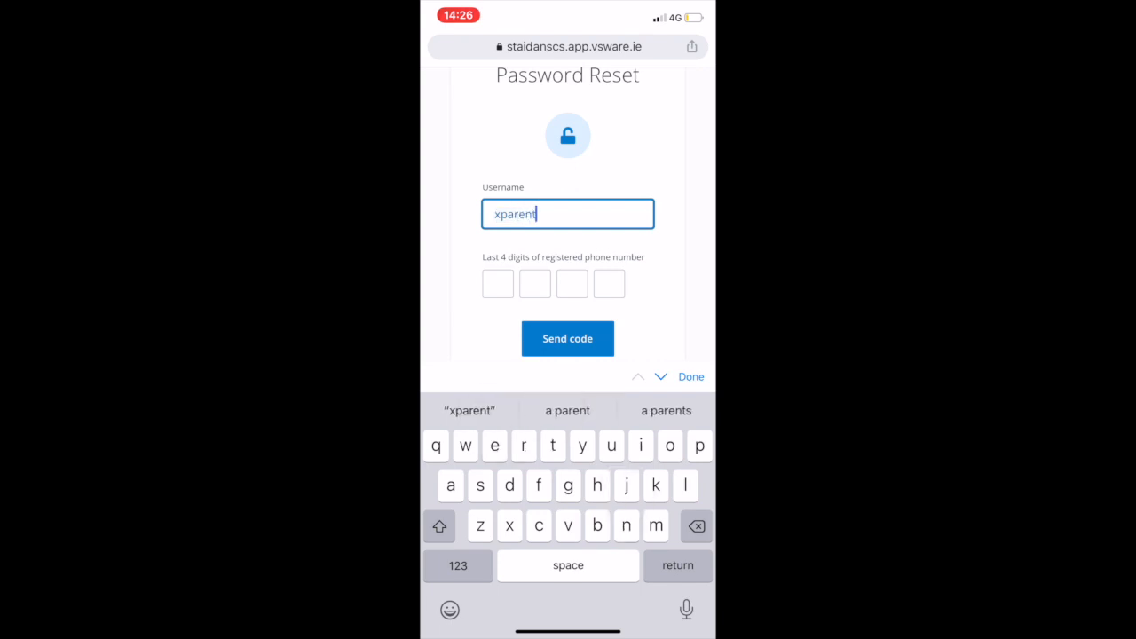
left_click(568, 564)
type("0889")
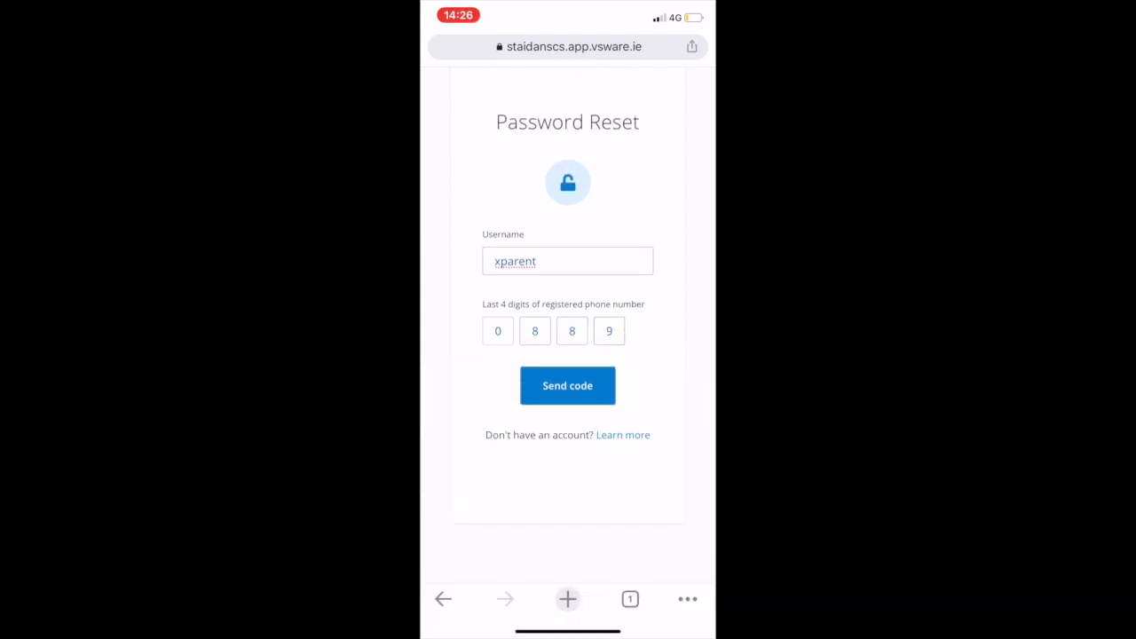
left_click(568, 385)
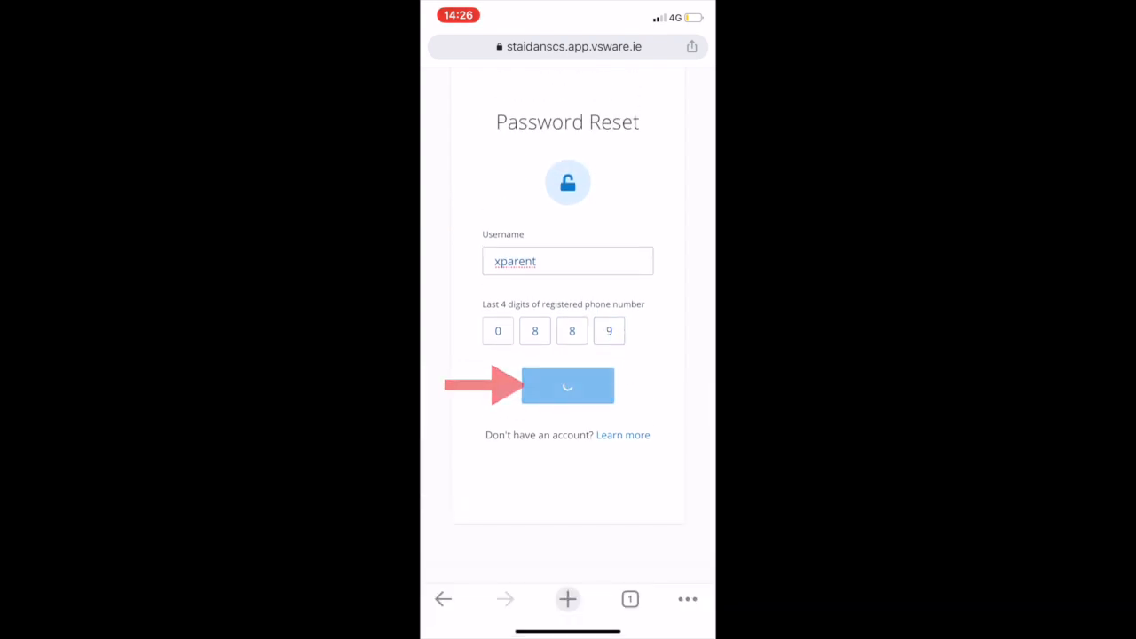
Enter the texted security code and set the new account password, confirming the change
left_click(567, 385)
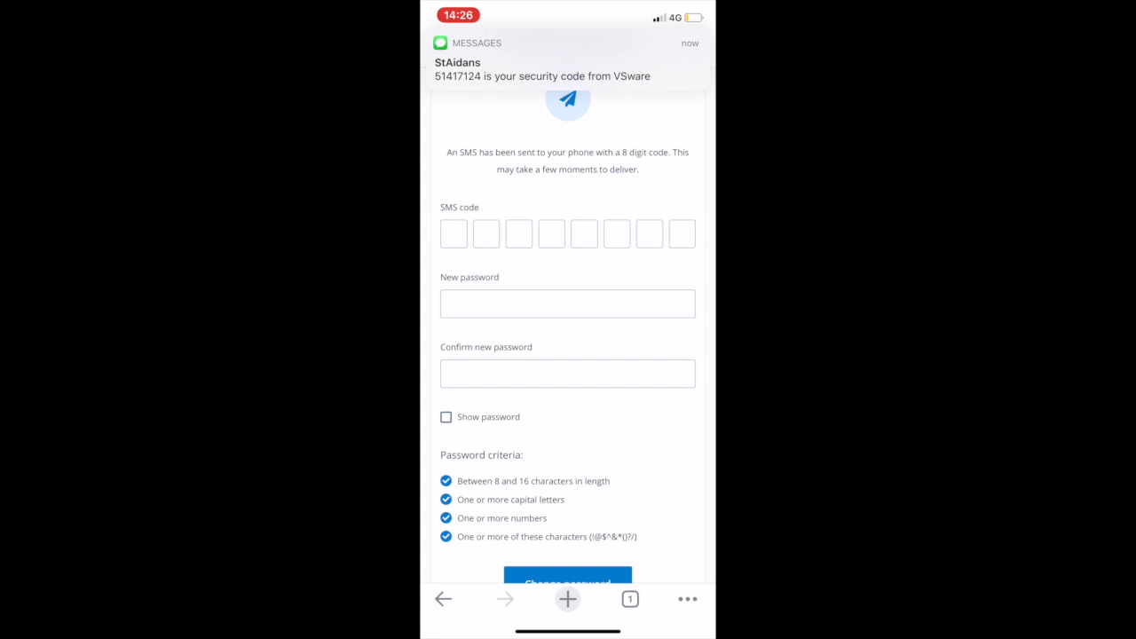
left_click(568, 60)
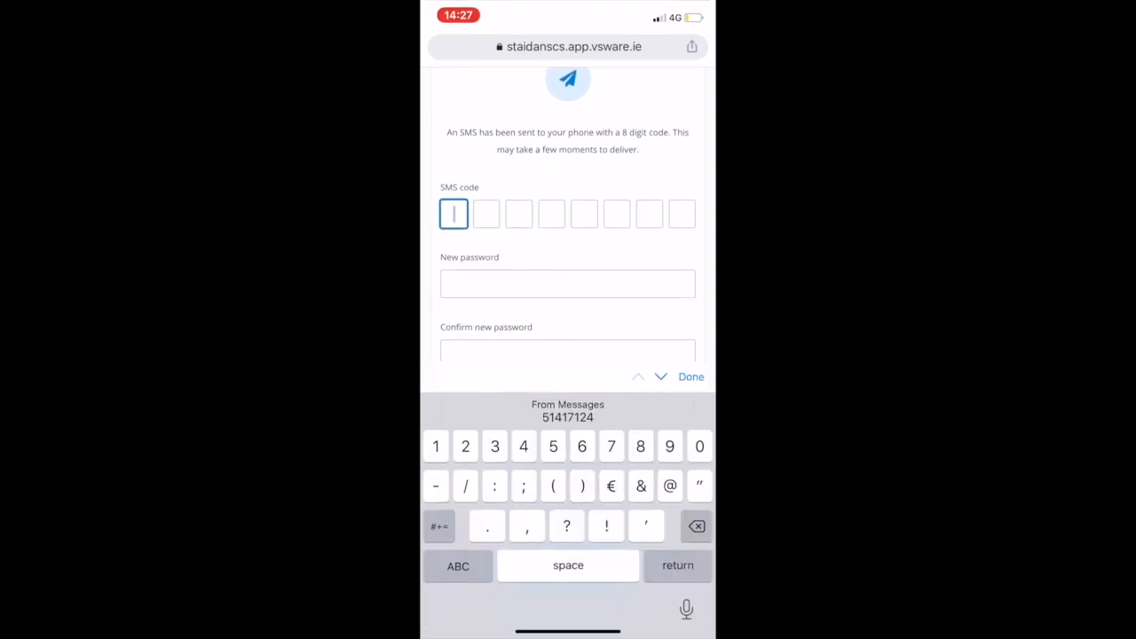
left_click(568, 410)
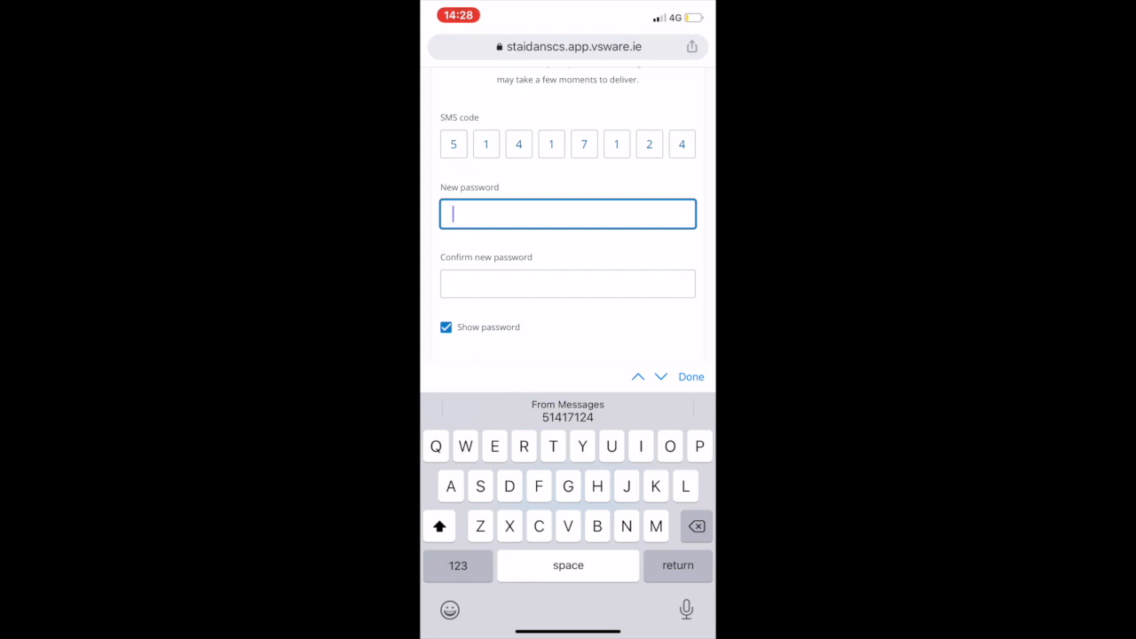
type("Password")
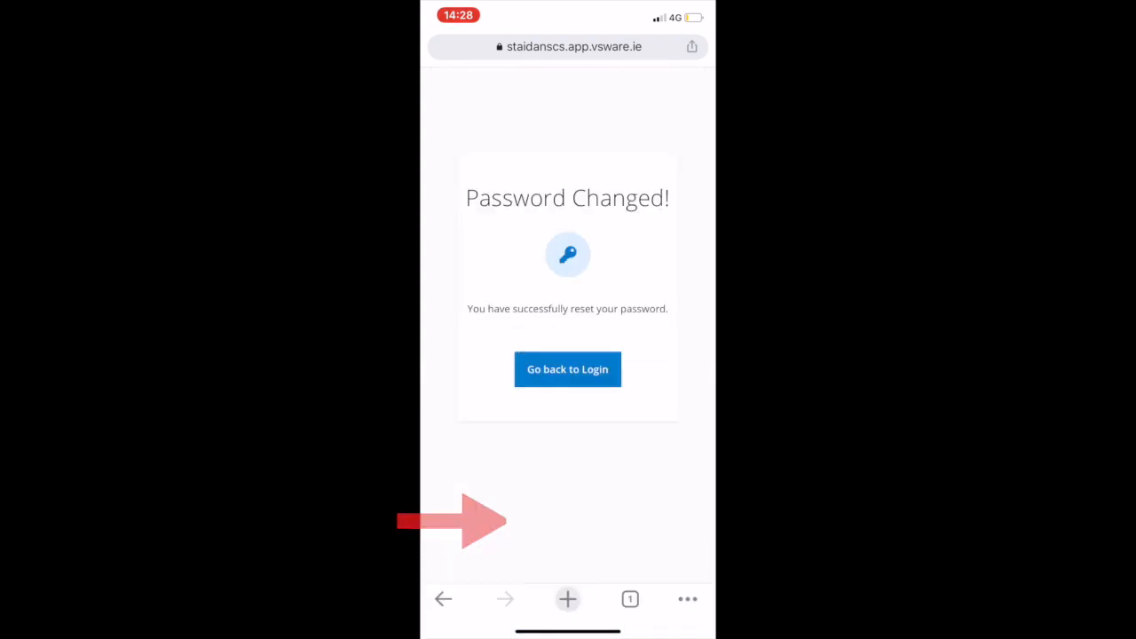
Log in from the login page with the parent username and the new password
left_click(568, 369)
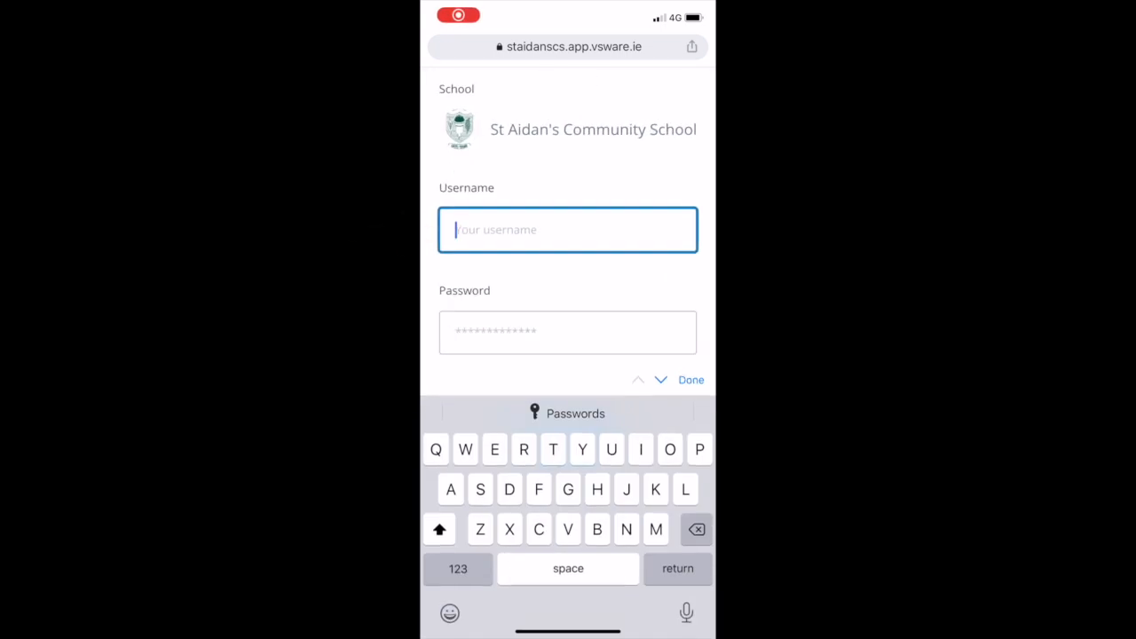
type("xparent")
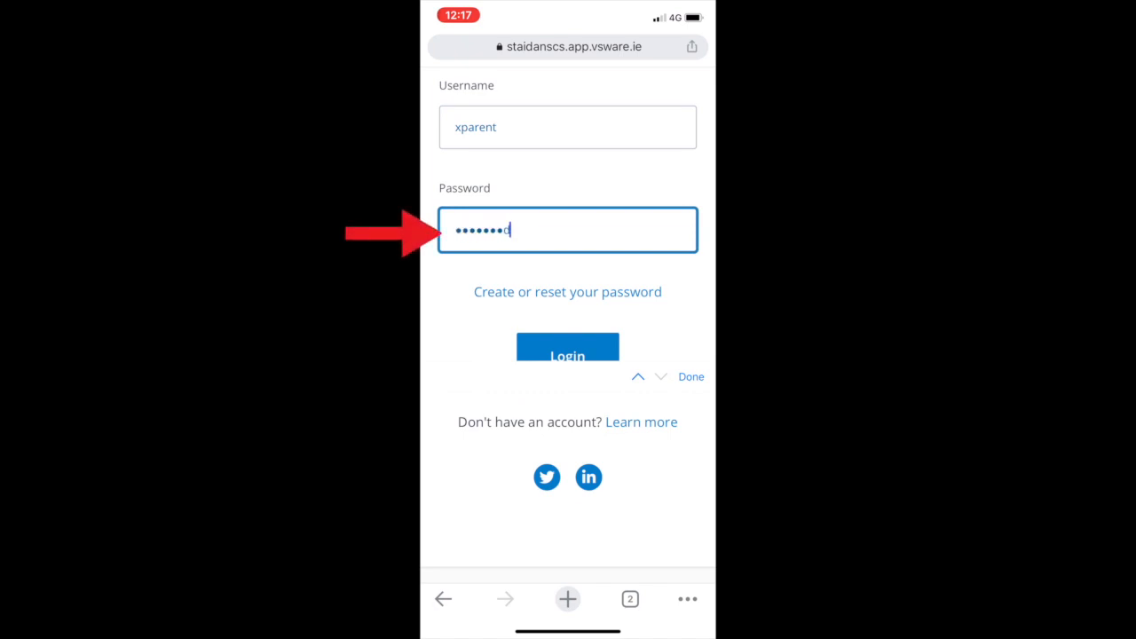
type("23")
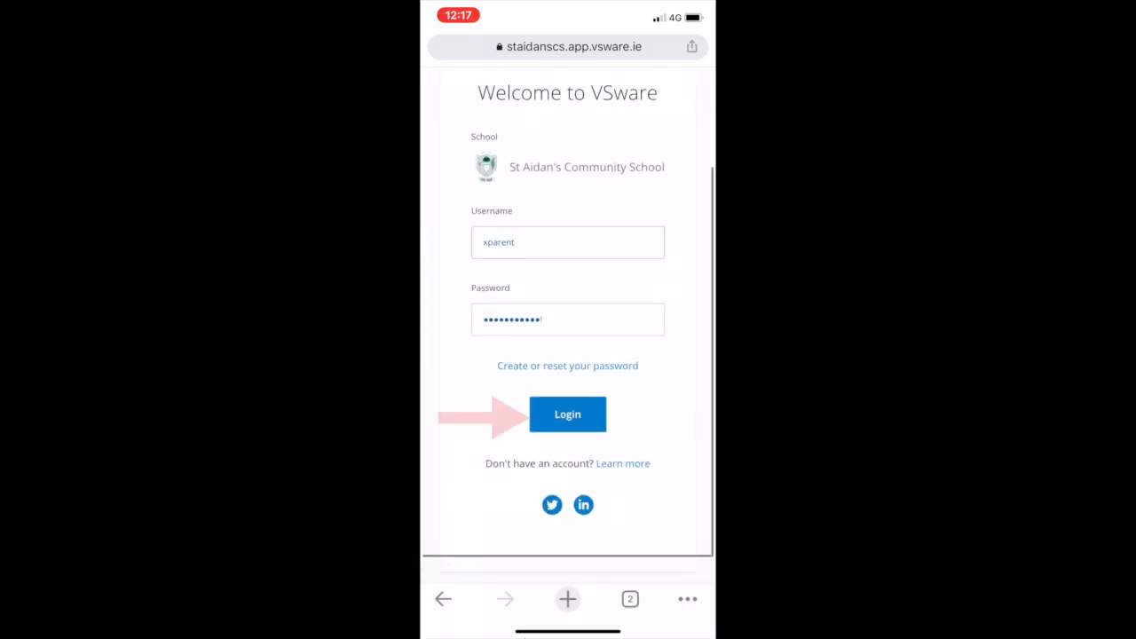
left_click(568, 416)
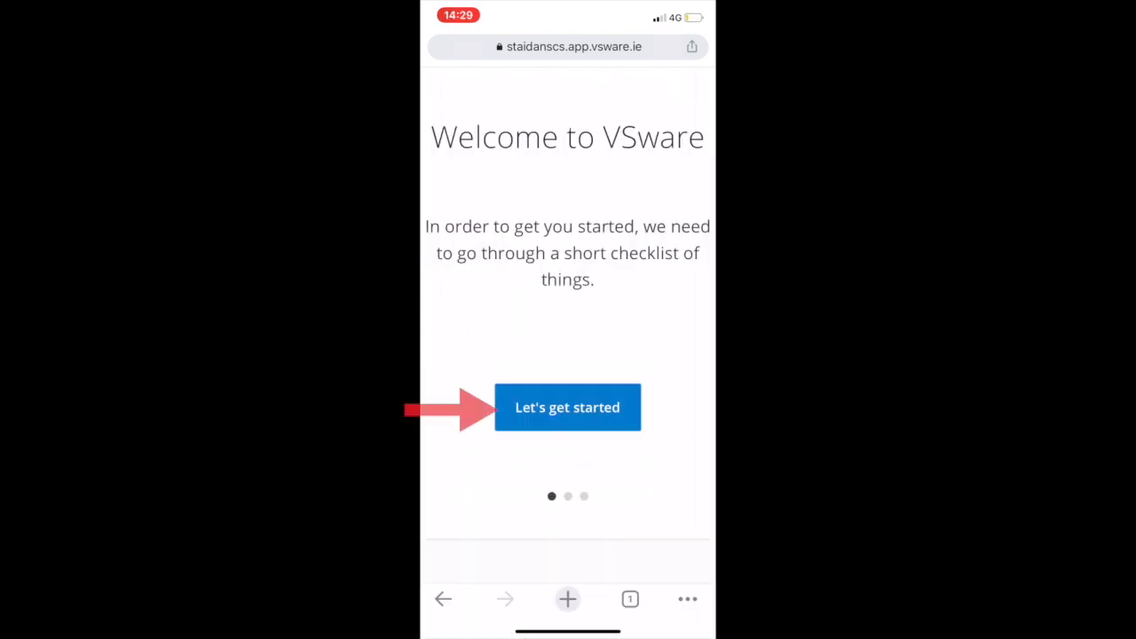
Complete the welcome checklist, accepting the Privacy Policy, and reach the parent dashboard
left_click(567, 406)
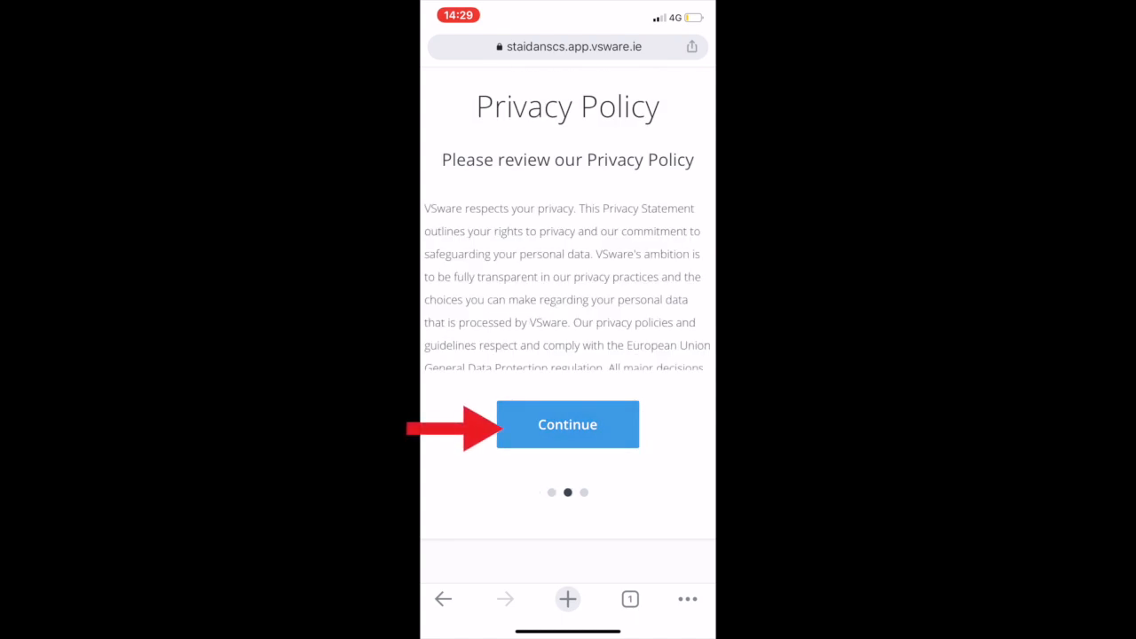
left_click(568, 424)
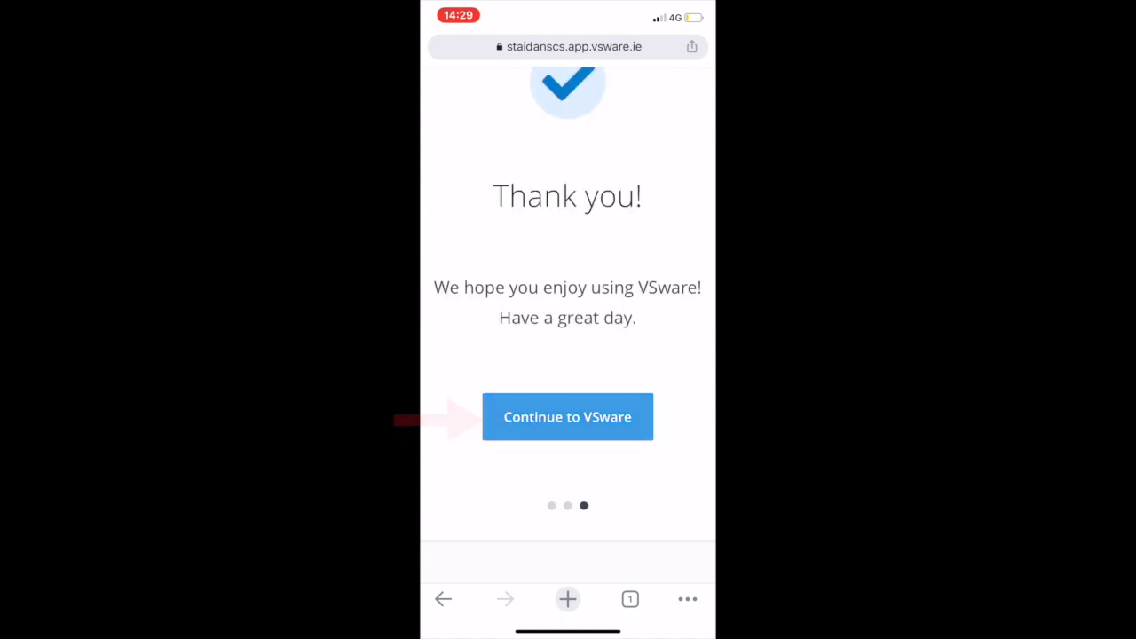
left_click(568, 415)
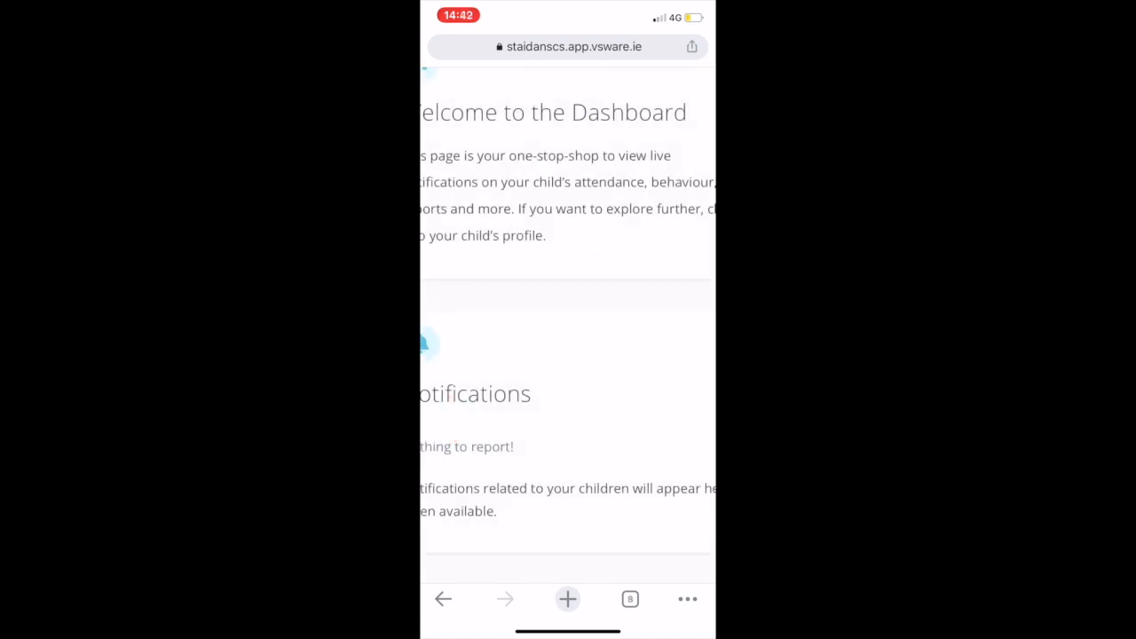
Open the child's profile from Your Children and review its Attendance, Assessment, Timetable and Fees areas
scroll("up", 3)
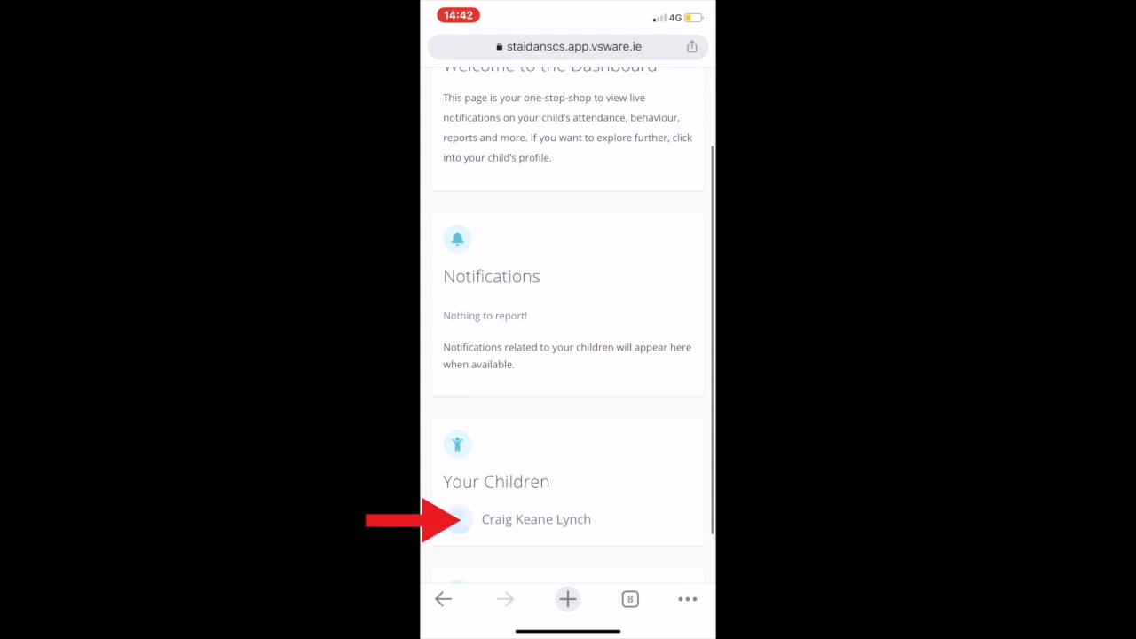
left_click(536, 518)
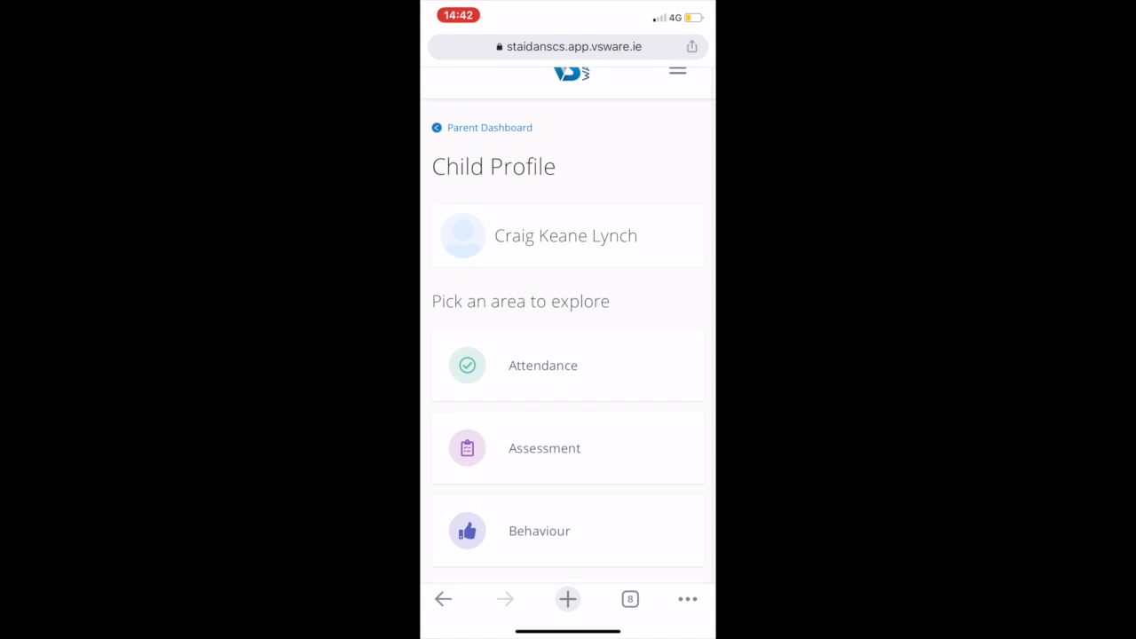
scroll("down", 3)
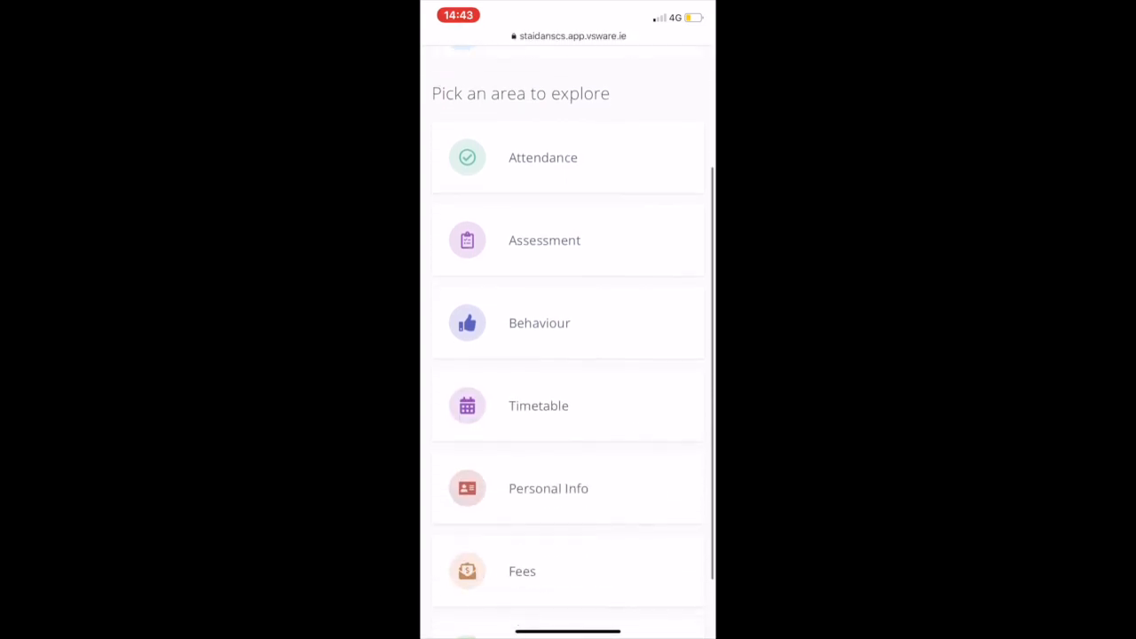
scroll("up", 3)
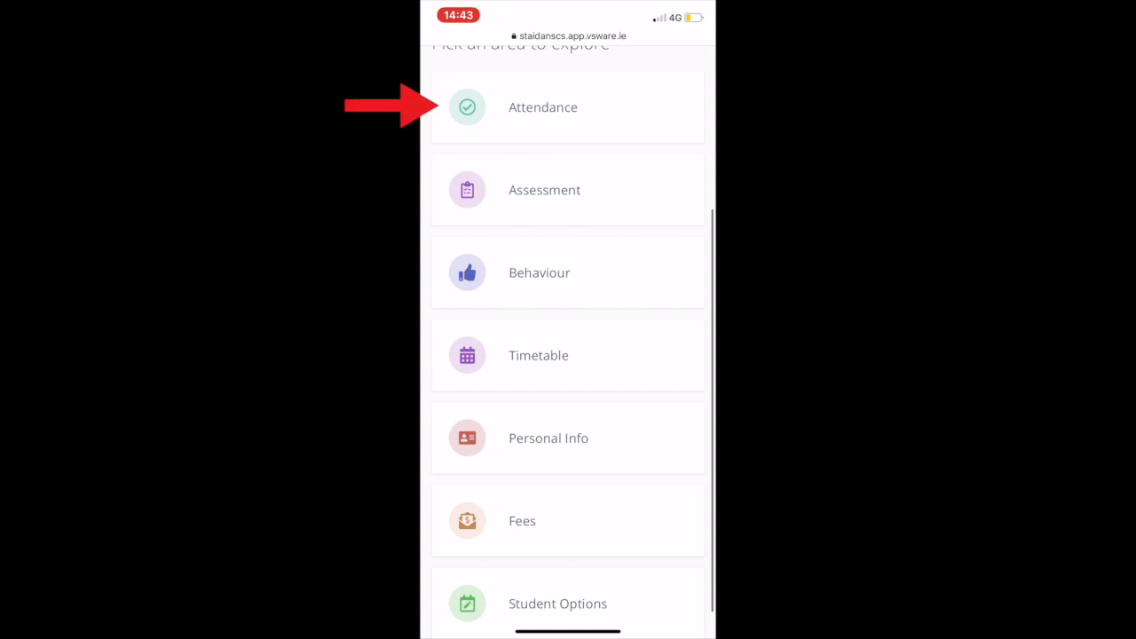